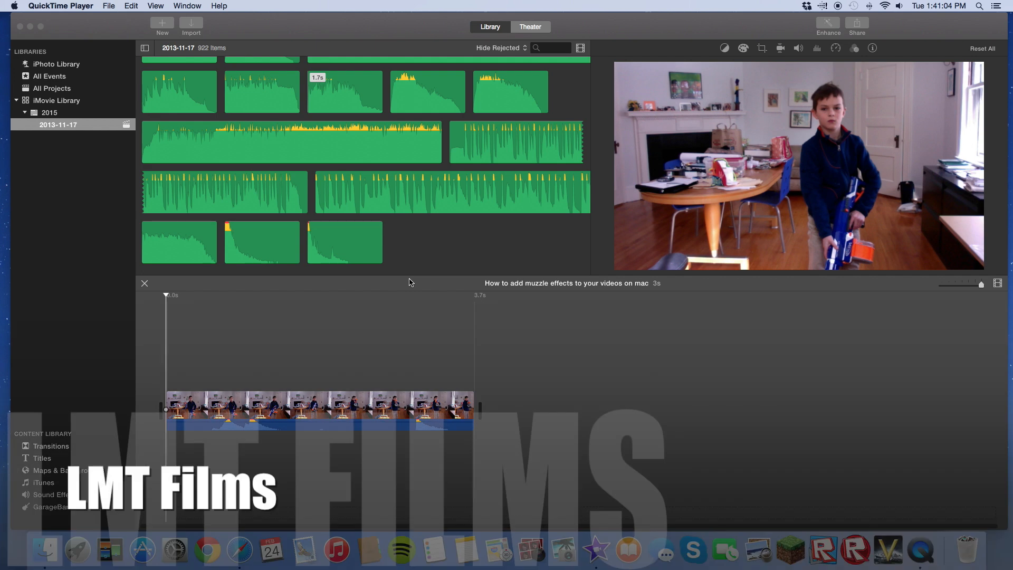
{"action": "mouse_move", "coordinate": [407, 283]}
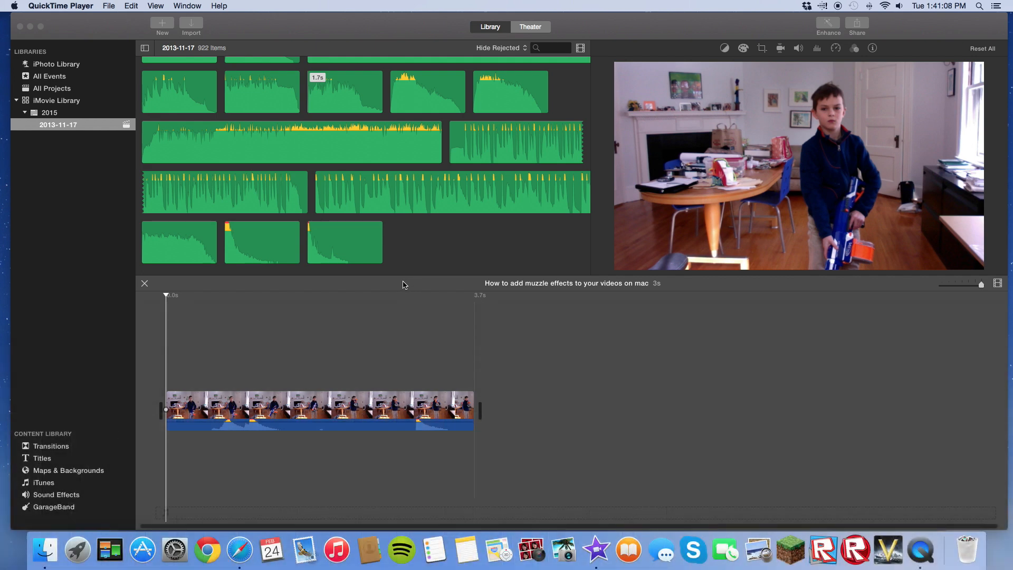
{"action": "mouse_move", "coordinate": [400, 288]}
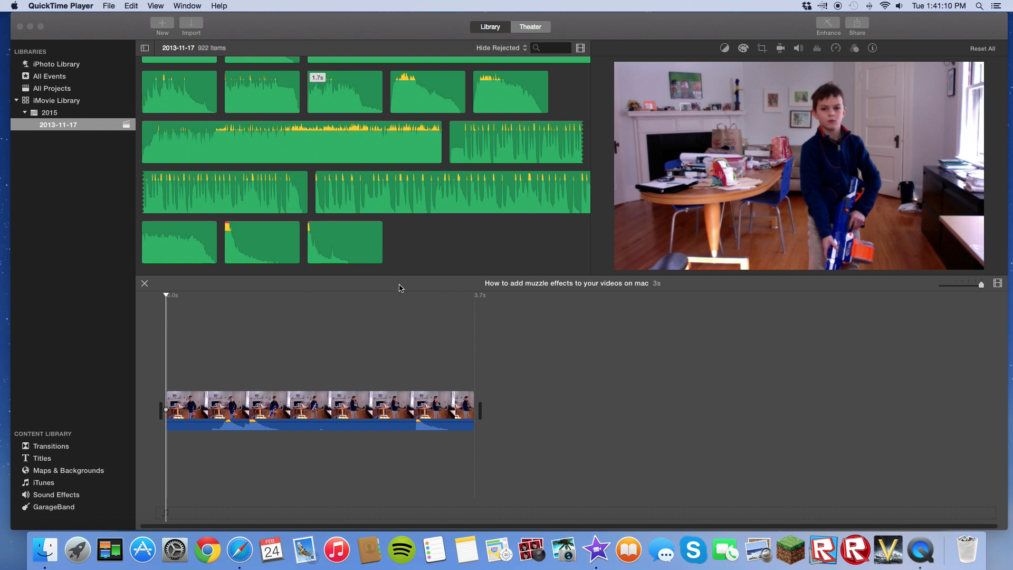
{"action": "mouse_move", "coordinate": [271, 550]}
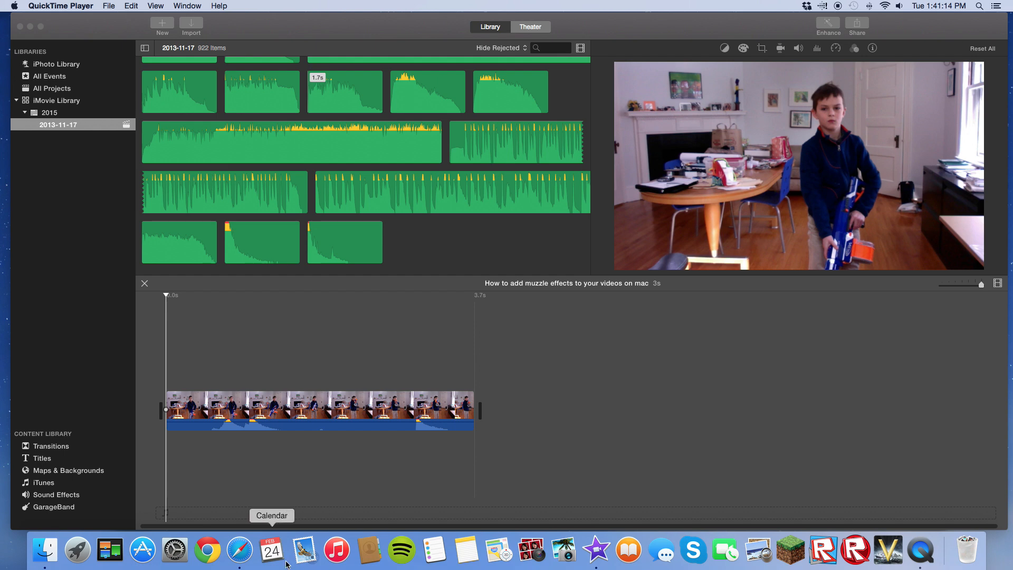
Switch from iMovie to the Safari browser via the Dock
{"action": "left_click", "coordinate": [239, 550]}
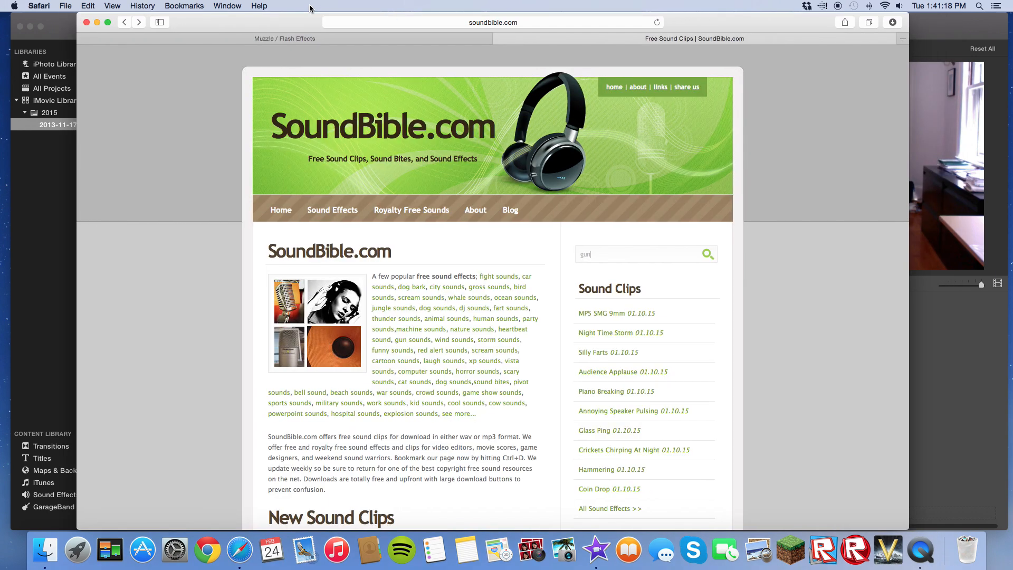
{"action": "mouse_move", "coordinate": [305, 177]}
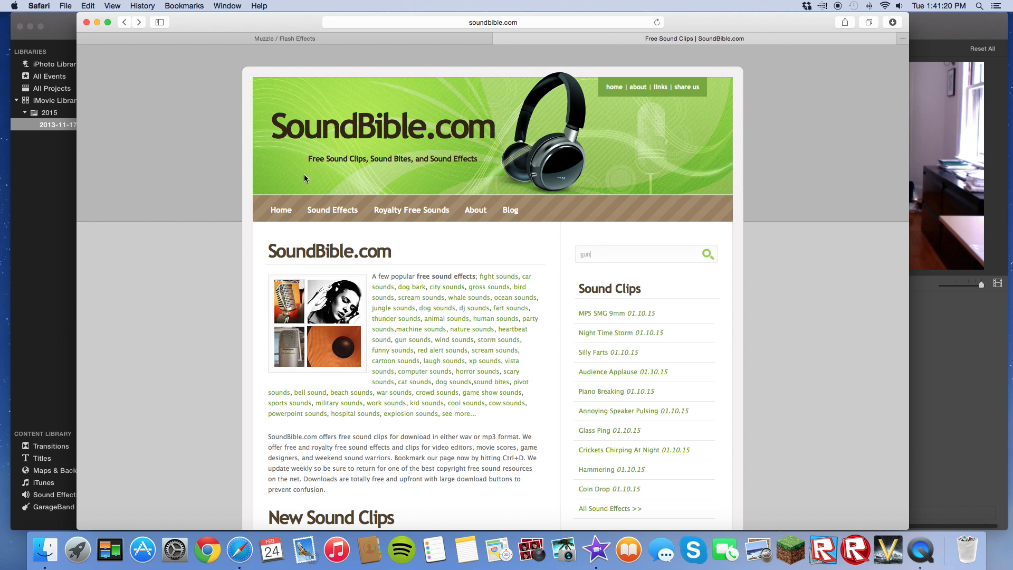
{"action": "mouse_move", "coordinate": [278, 125]}
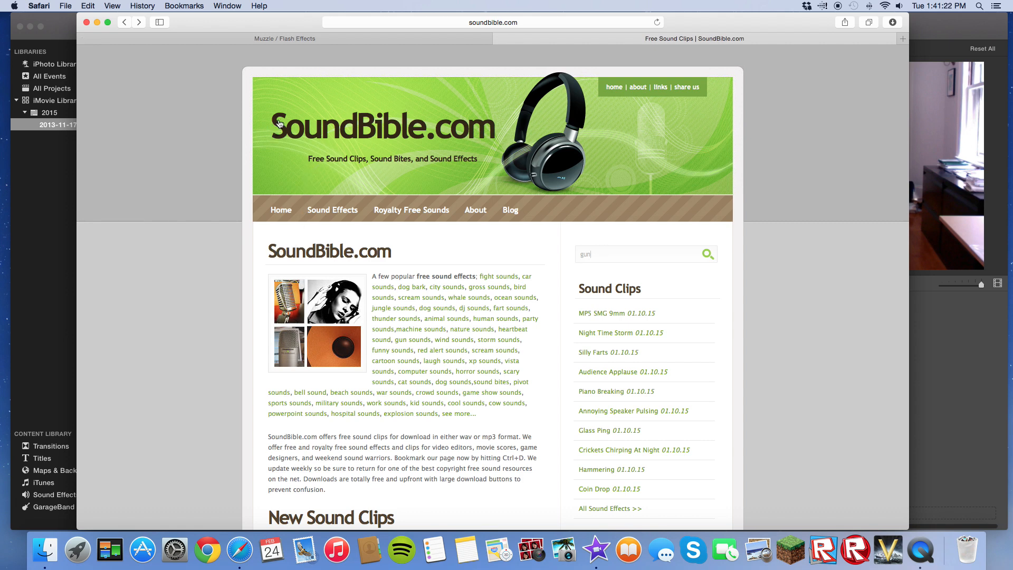
{"action": "mouse_move", "coordinate": [506, 54]}
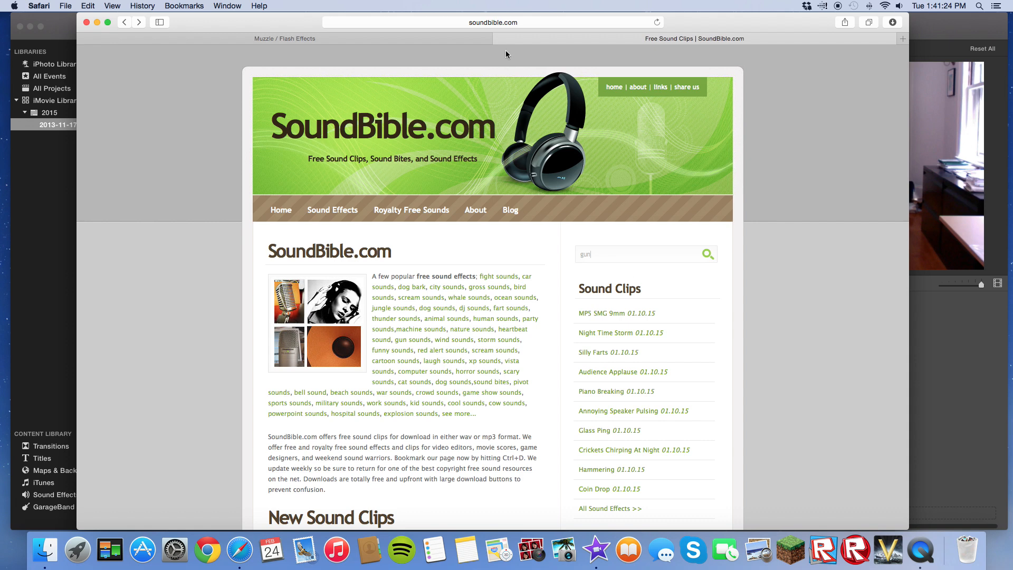
{"action": "mouse_move", "coordinate": [573, 236]}
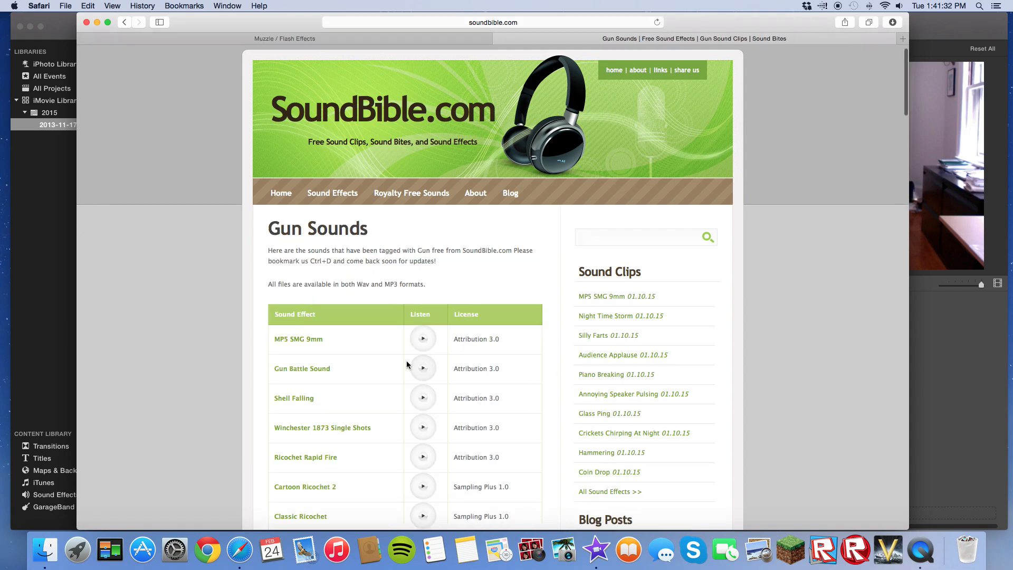
Preview the MP5 SMG 9mm gun sound in SoundBible's gun sounds list
{"action": "scroll", "scroll_direction": "down", "scroll_amount": 3}
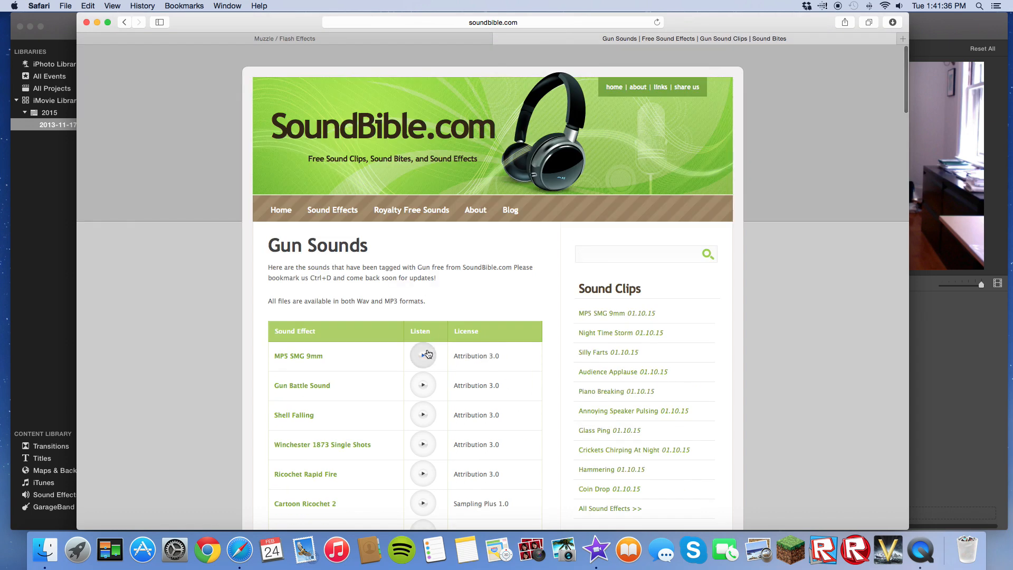
{"action": "left_click", "coordinate": [285, 38]}
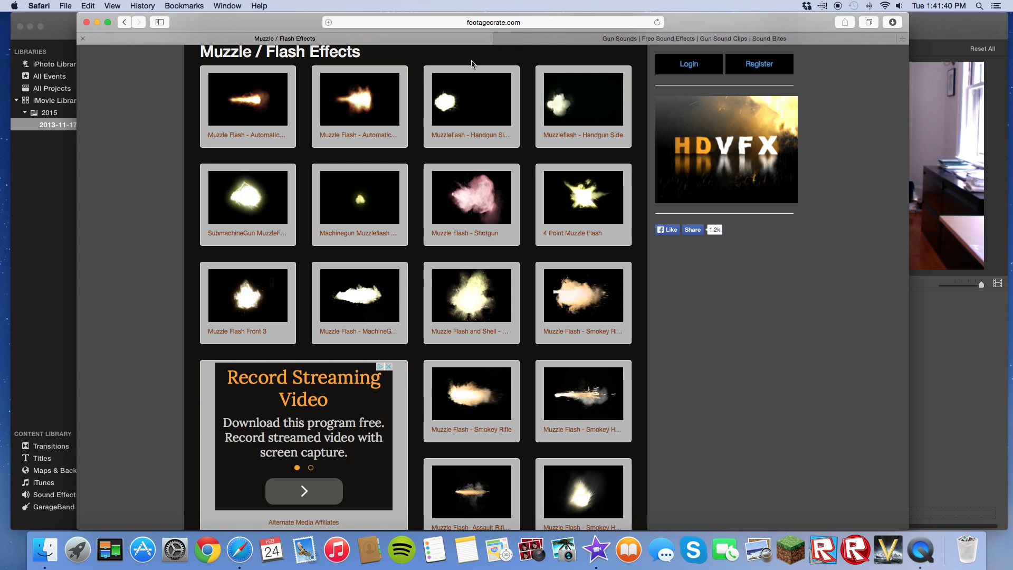
Preview the Muzzle Flash Front 3 effect on Footage Crate and dismiss the preview
{"action": "scroll", "scroll_direction": "down", "scroll_amount": 3}
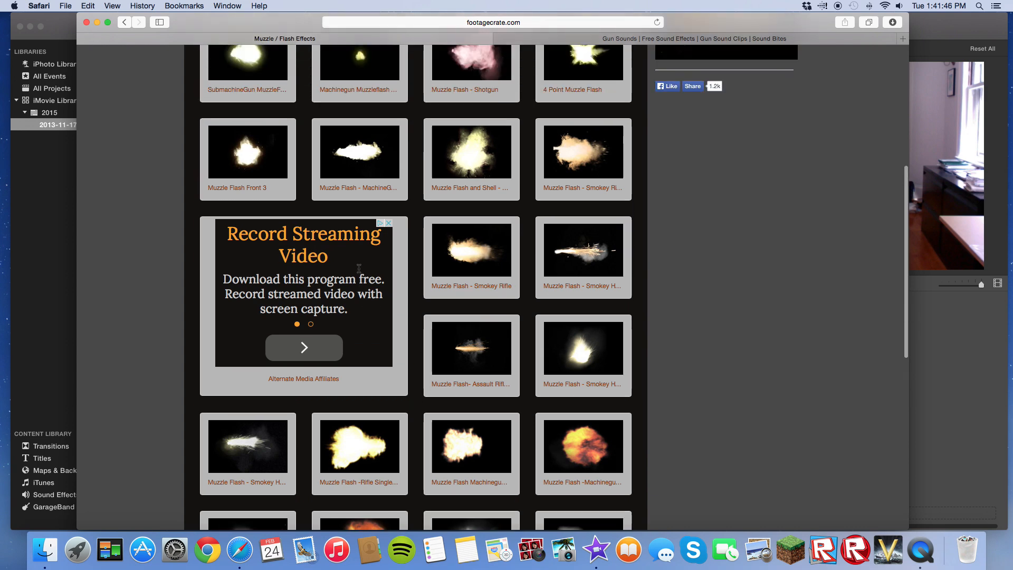
{"action": "left_click", "coordinate": [247, 152]}
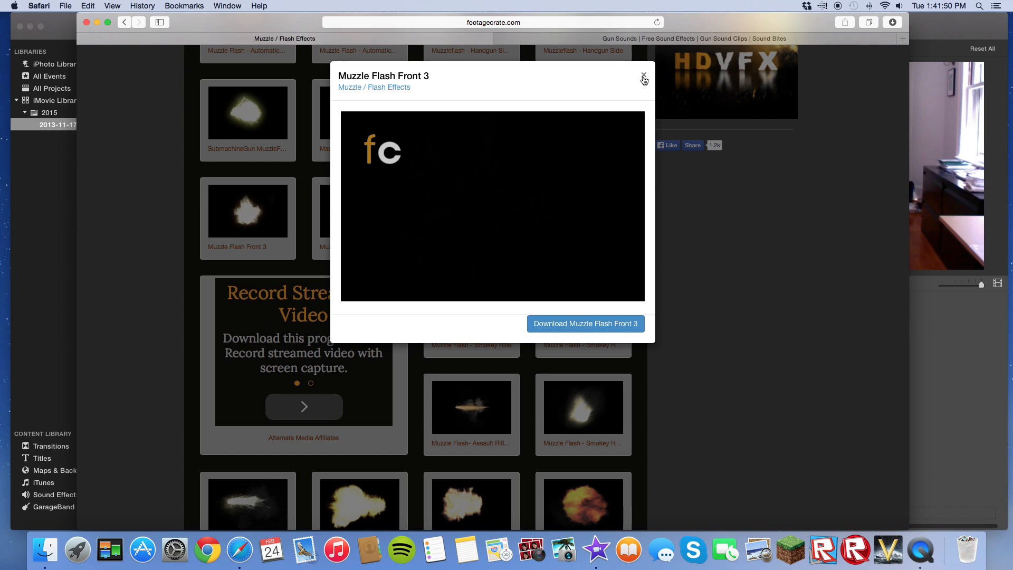
{"action": "left_click", "coordinate": [642, 75]}
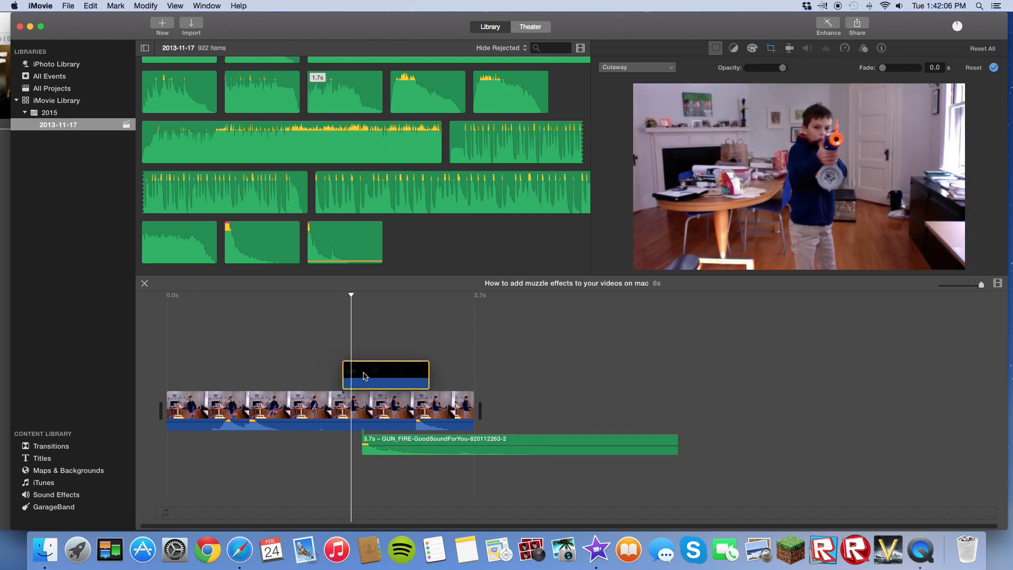
Move the muzzle flash overlay clip so it starts at the shooting moment
{"action": "left_click_drag", "start_coordinate": [385, 374], "coordinate": [462, 369]}
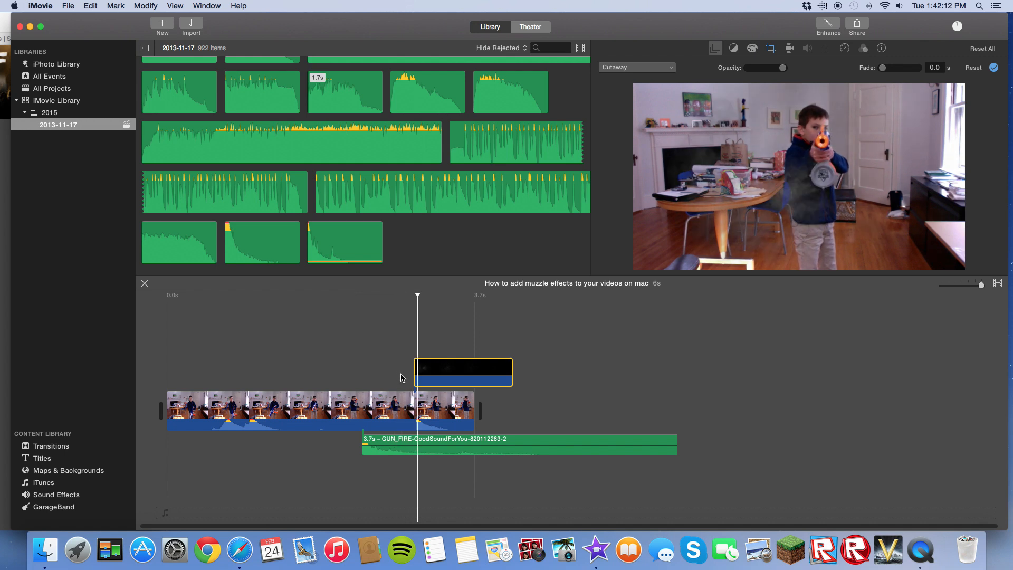
{"action": "left_click_drag", "start_coordinate": [416, 371], "coordinate": [465, 372]}
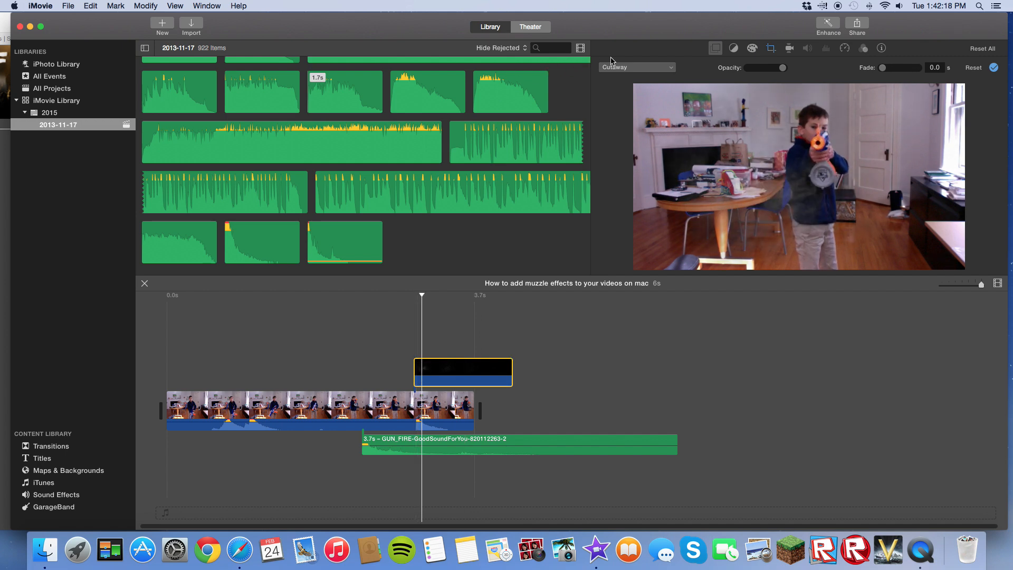
Set the flash clip's overlay style to Picture in Picture instead of Cutaway
{"action": "left_click", "coordinate": [637, 68]}
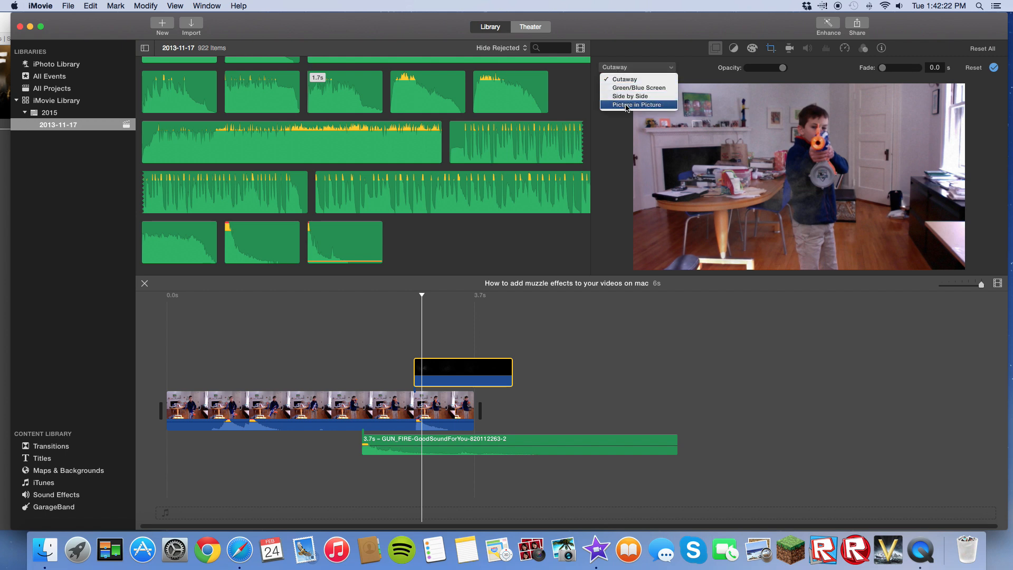
{"action": "left_click", "coordinate": [636, 104]}
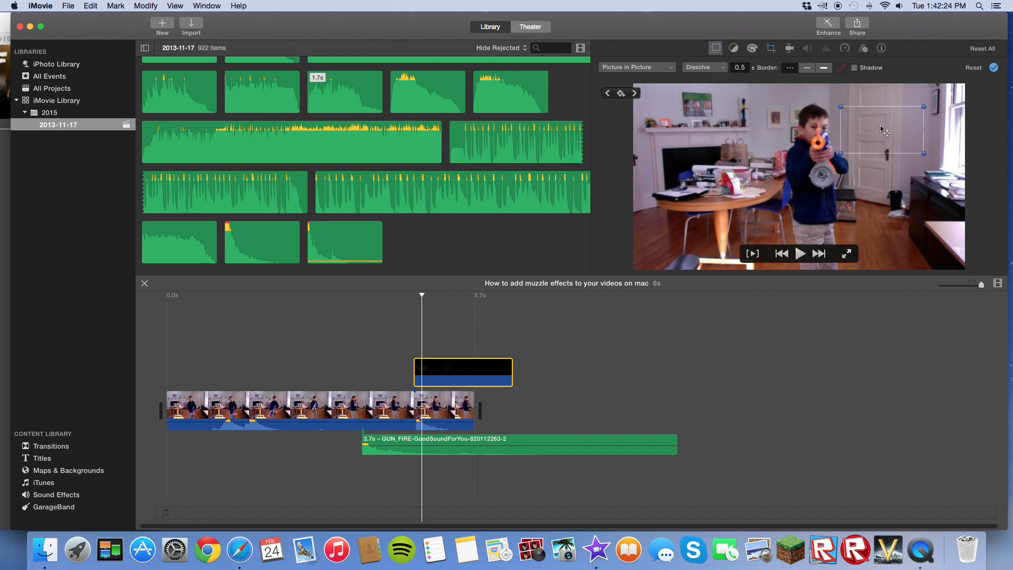